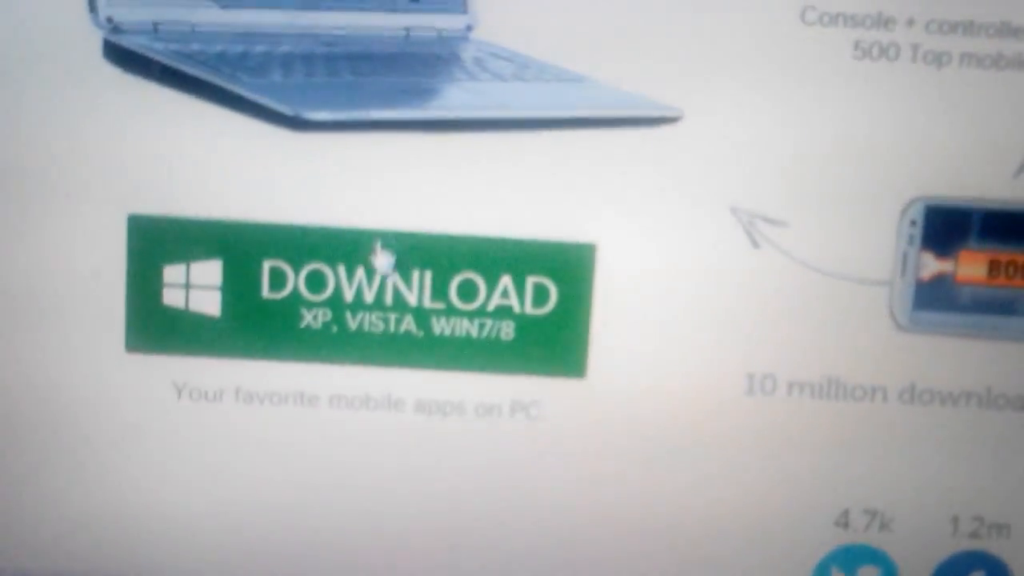
# - Download the BlueStacks installer for Windows (XP, Vista, Win7/8) from the BlueStacks site
pyautogui.scroll(-3)
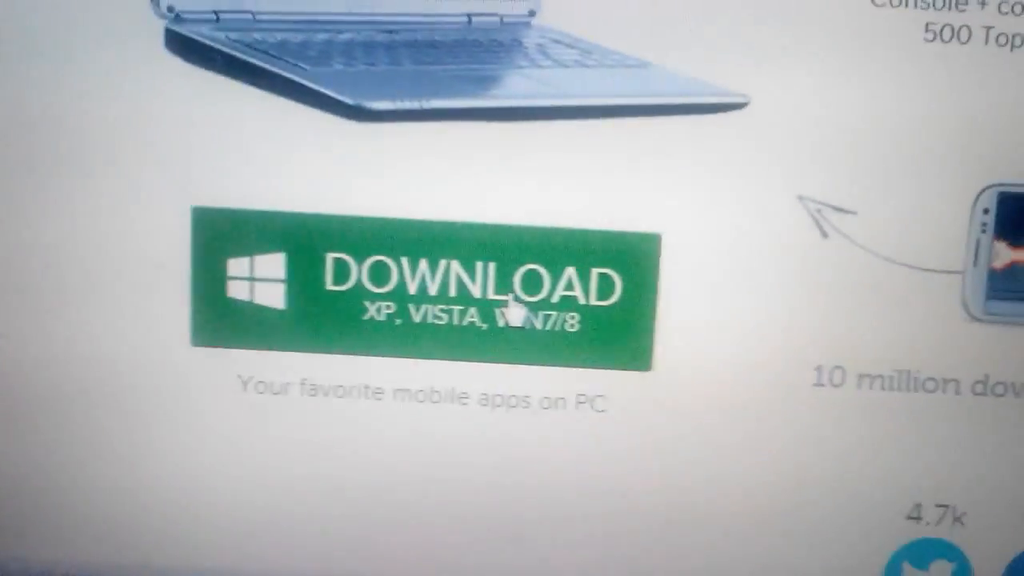
pyautogui.click(419, 284)
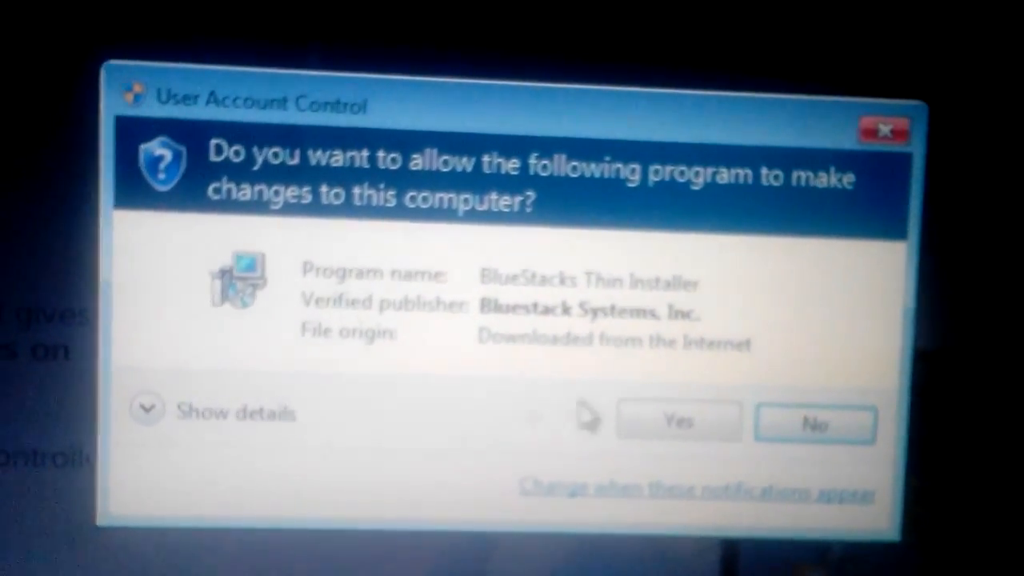
# - Allow the BlueStacks Thin Installer to make changes via User Account Control
pyautogui.click(678, 422)
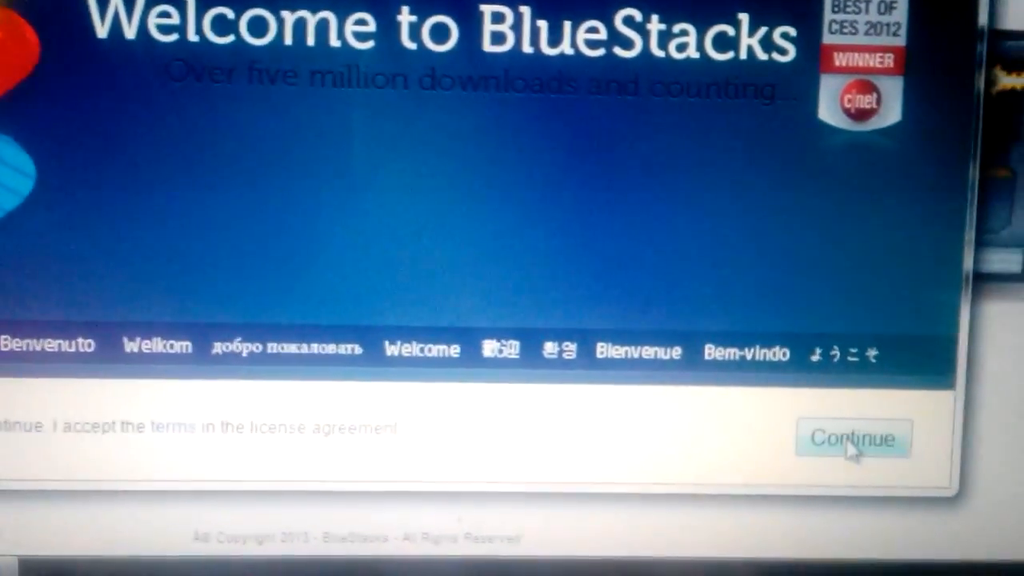
# - Accept the license and install BlueStacks with app store access and notifications kept on
pyautogui.click(851, 438)
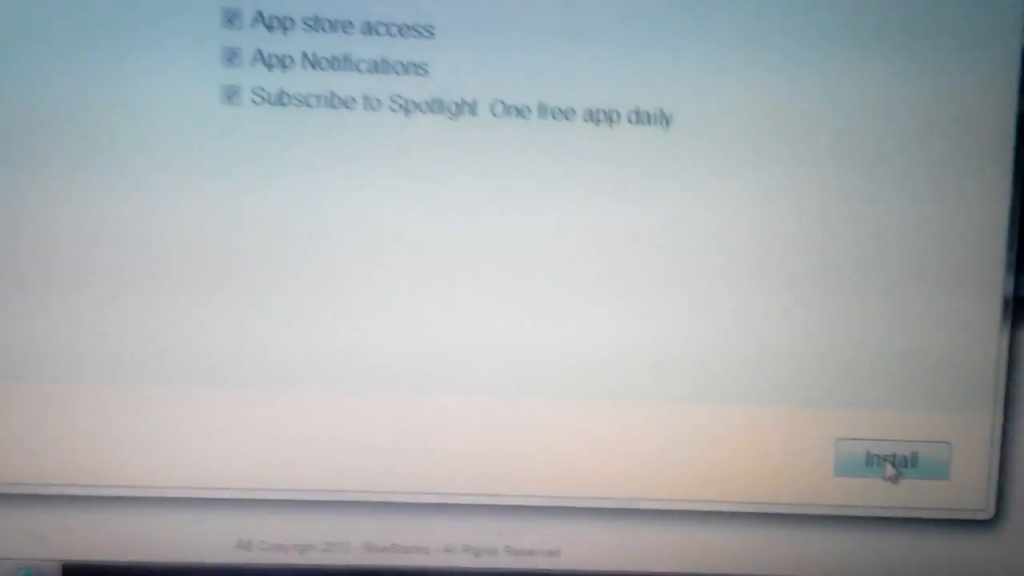
pyautogui.click(889, 459)
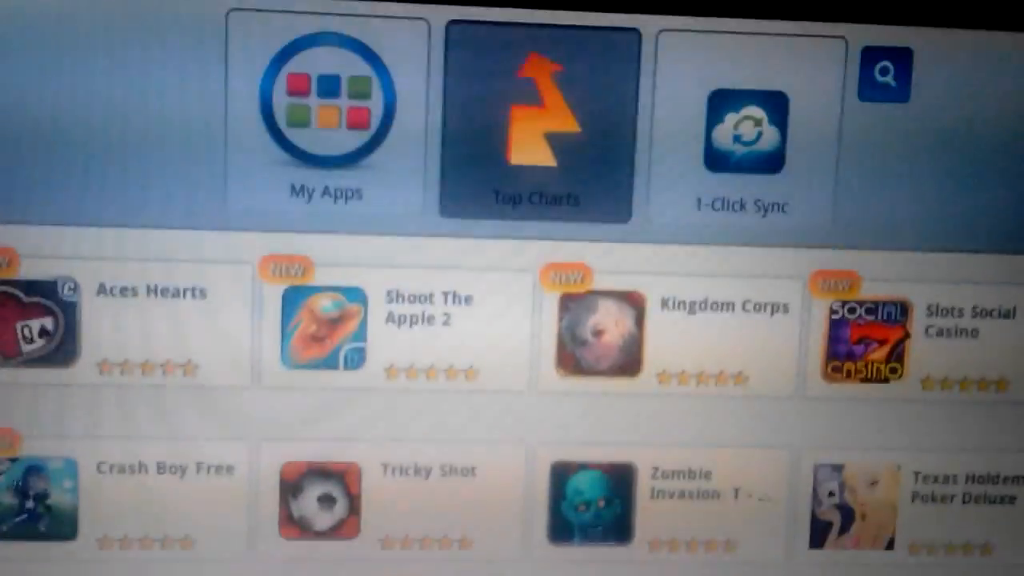
pyautogui.scroll(-3)
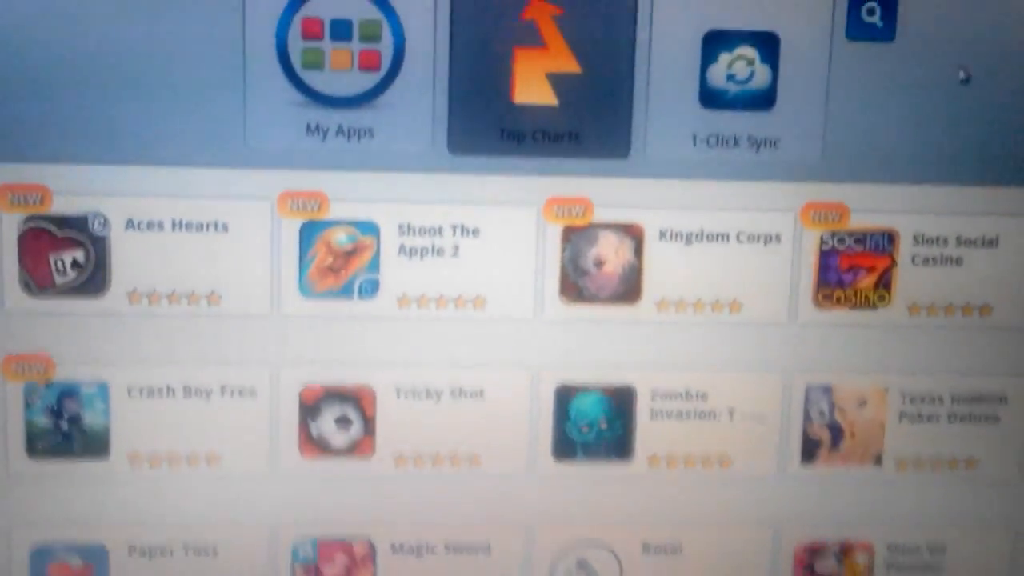
pyautogui.scroll(-3)
pyautogui.write('wechat')
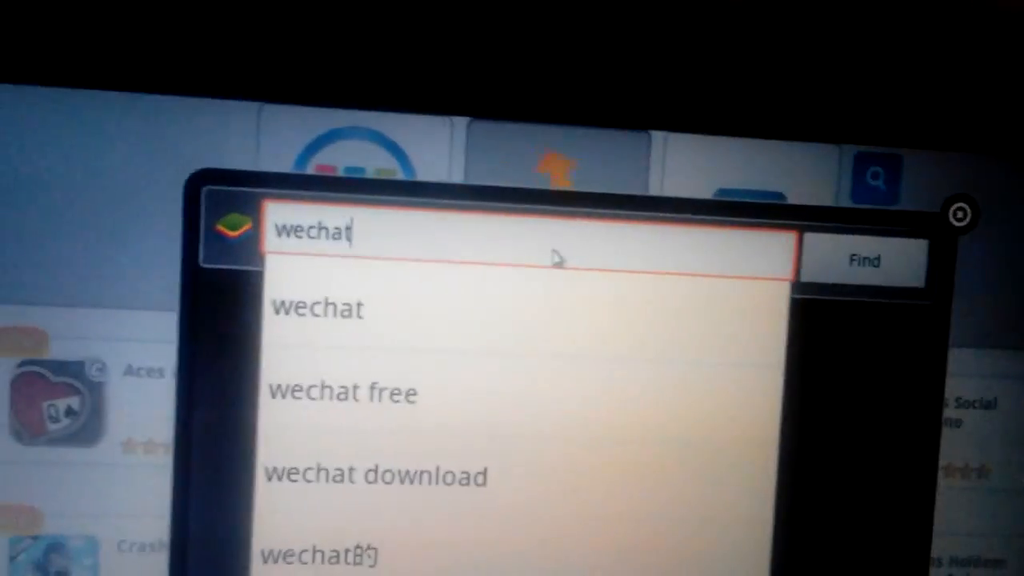
# - Search the BlueStacks app store for 'wechat' to list matching apps
pyautogui.click(864, 263)
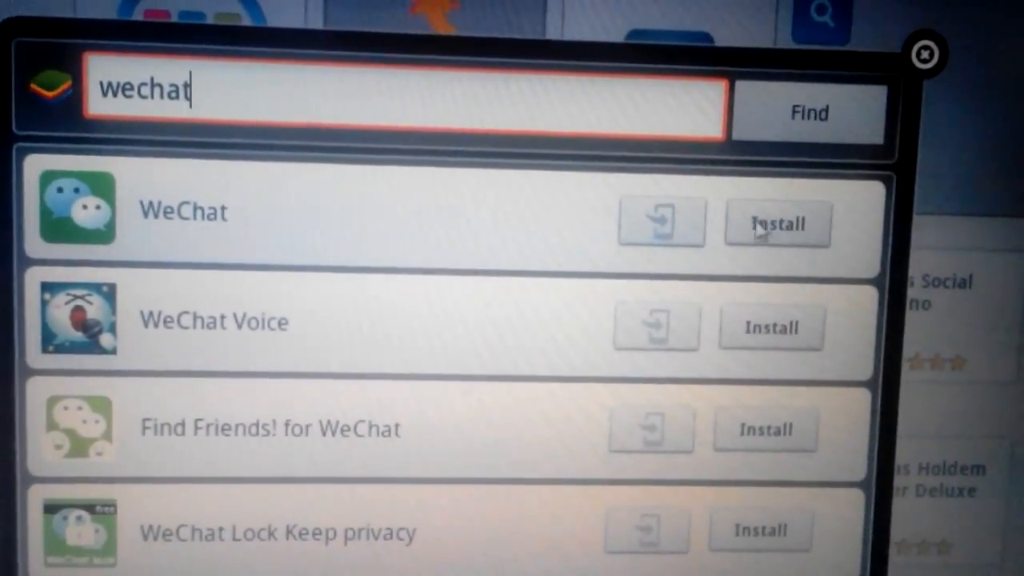
# - Install WeChat from the search results and review the remaining related apps
pyautogui.click(777, 223)
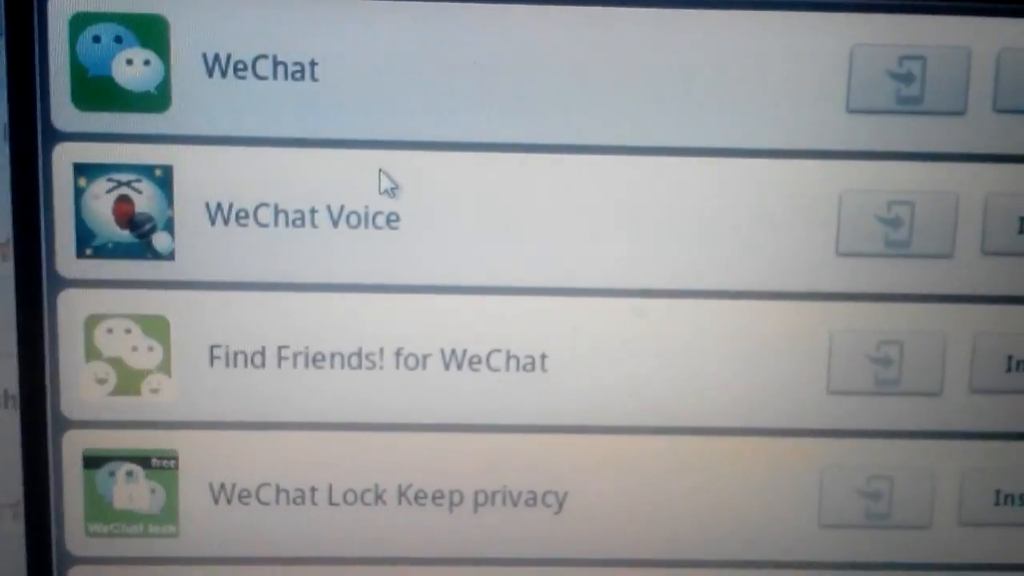
pyautogui.scroll(-3)
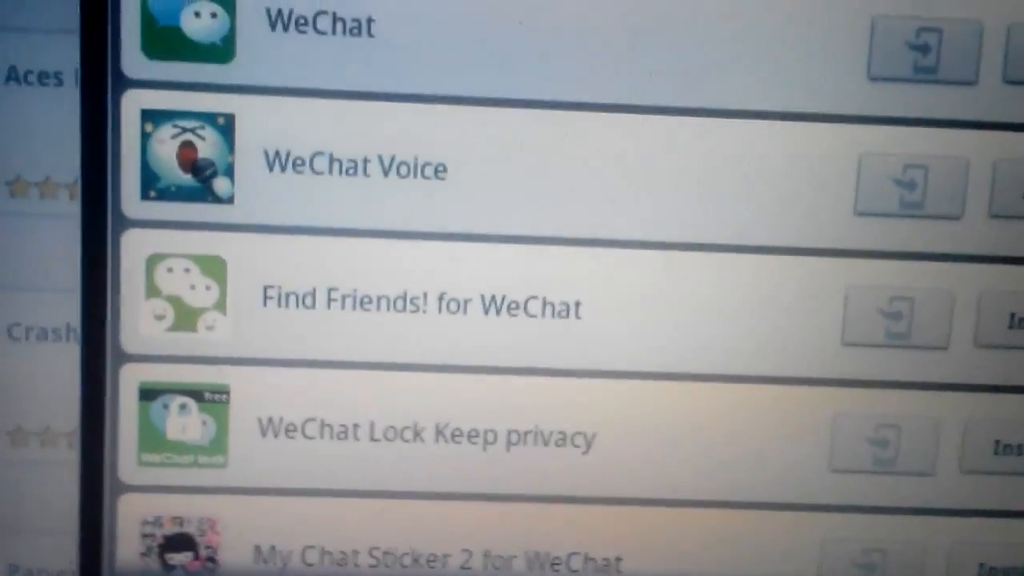